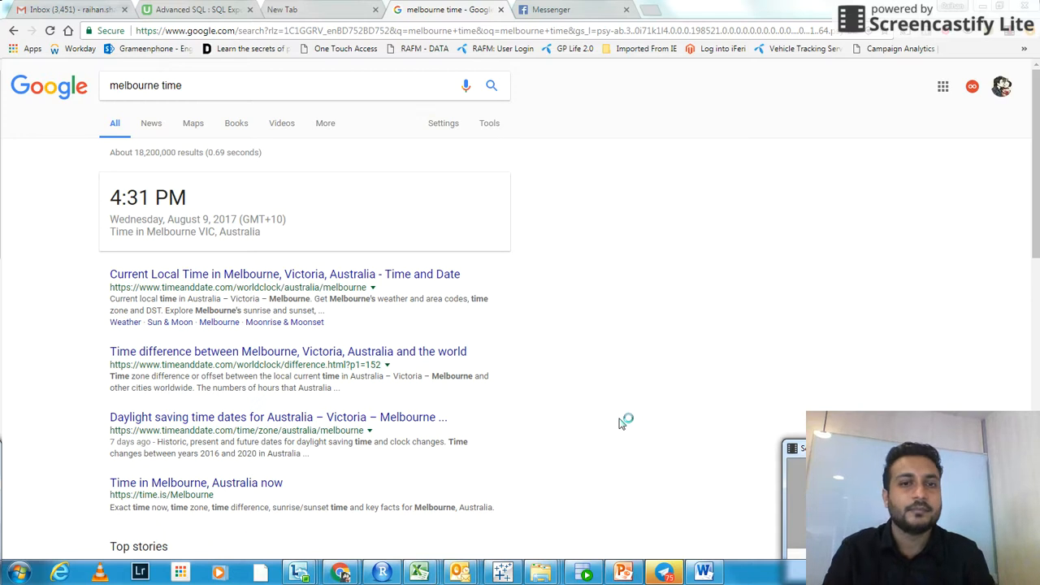
{"action": "mouse_move", "coordinate": [647, 406]}
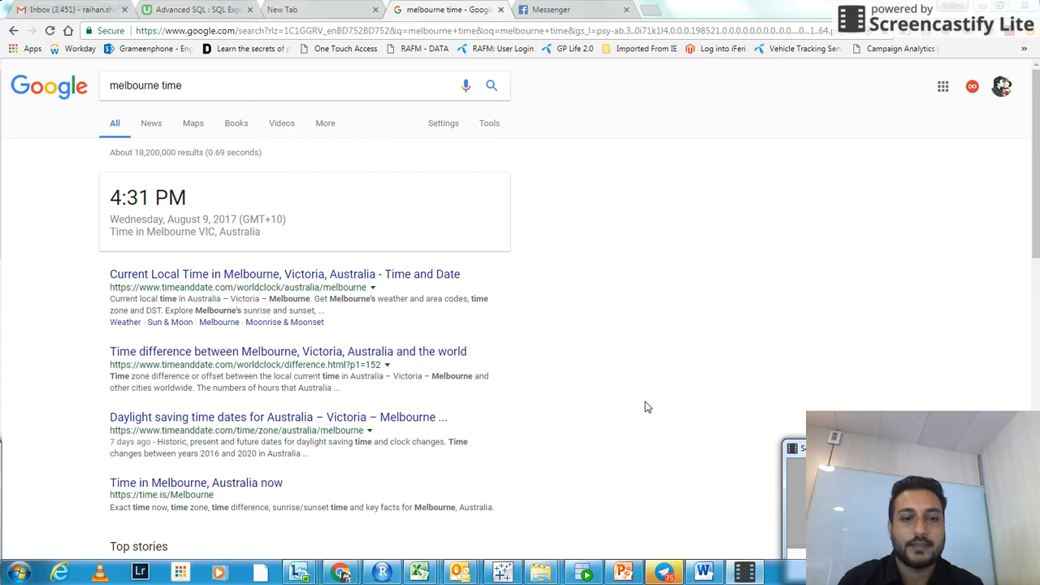
{"action": "mouse_move", "coordinate": [589, 470]}
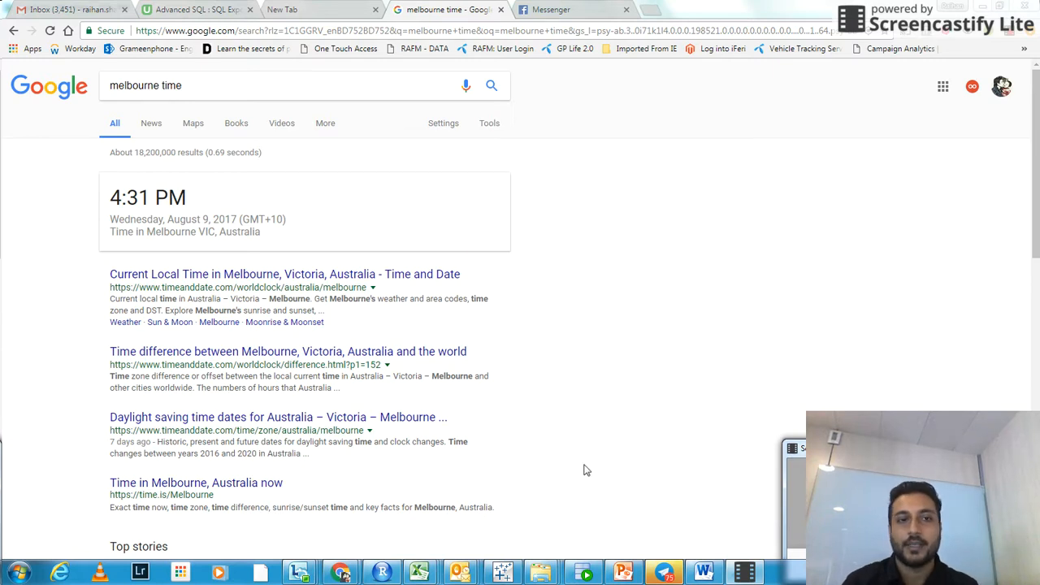
{"action": "mouse_move", "coordinate": [536, 258]}
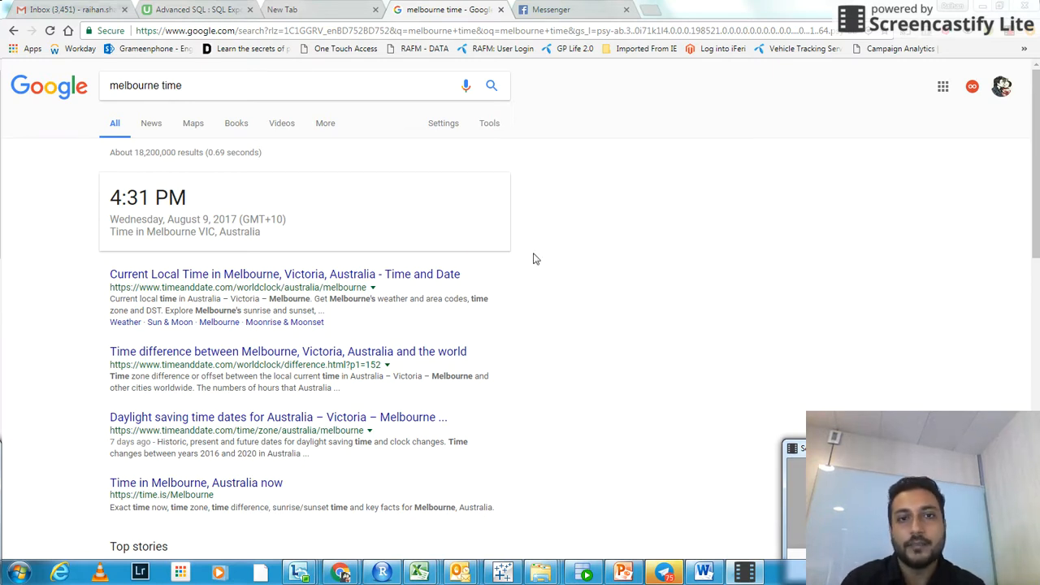
{"action": "mouse_move", "coordinate": [616, 280]}
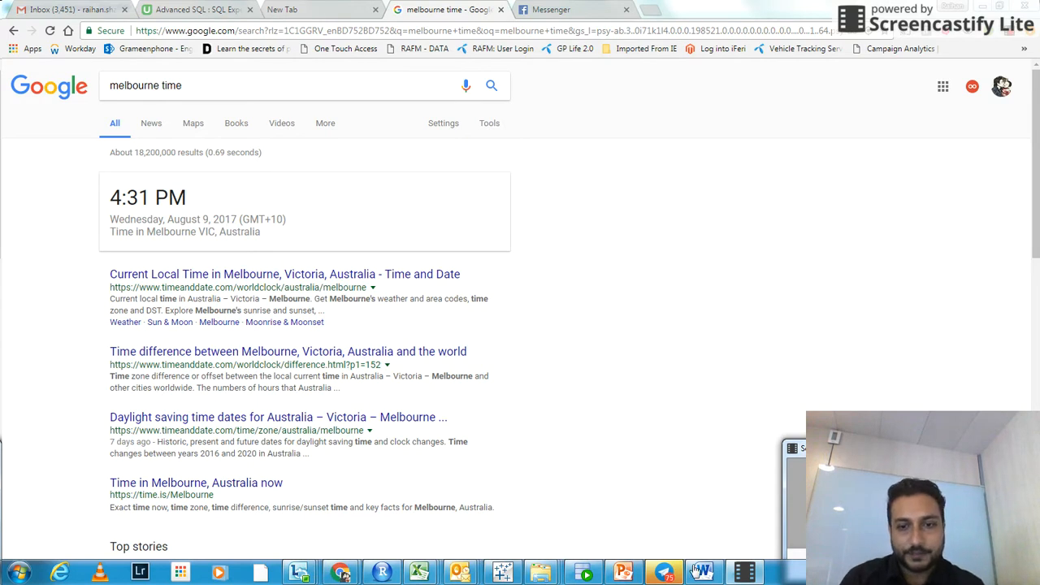
{"action": "mouse_move", "coordinate": [603, 526]}
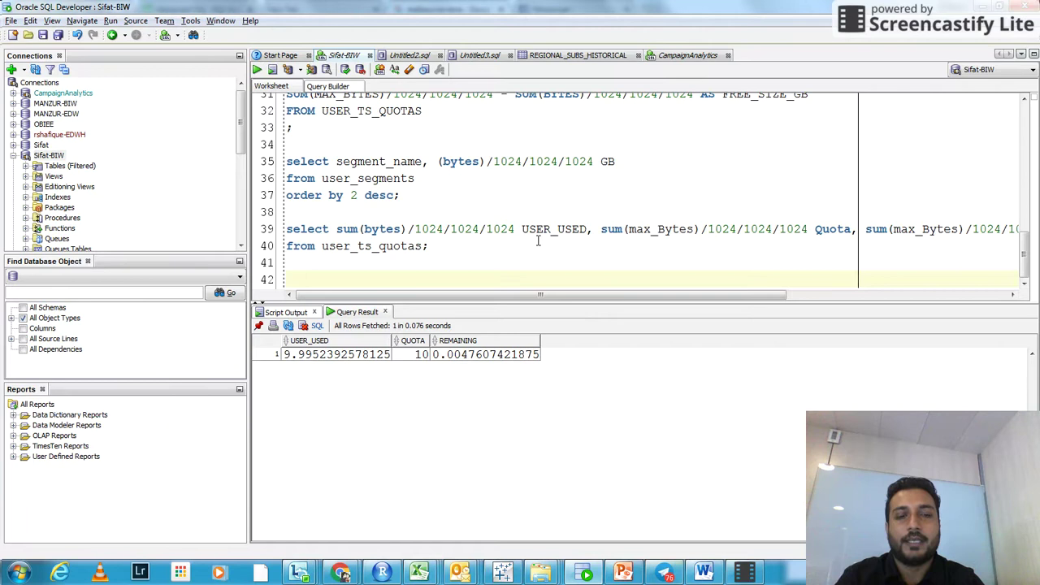
Write and run 'select segment_name from user_segments' to list segment names.
{"action": "type", "text": "s"}
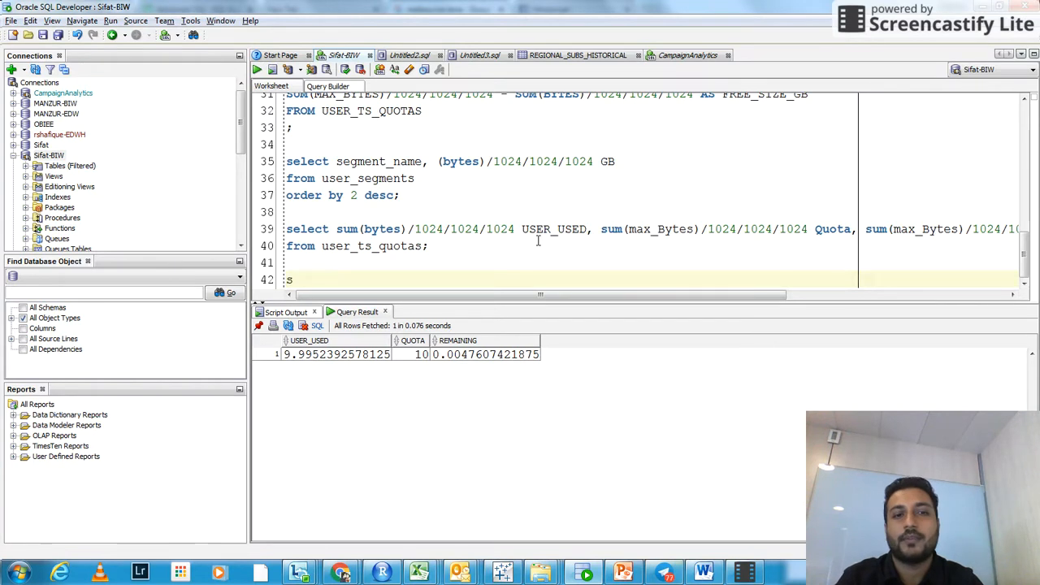
{"action": "type", "text": "elect"}
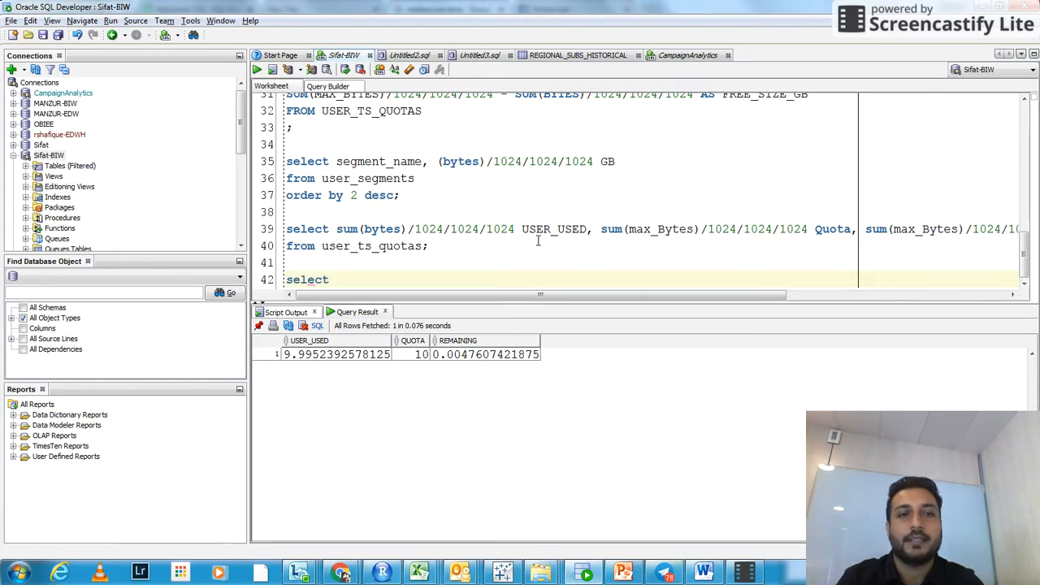
{"action": "type", "text": "segment_name"}
{"action": "type", "text": "from"}
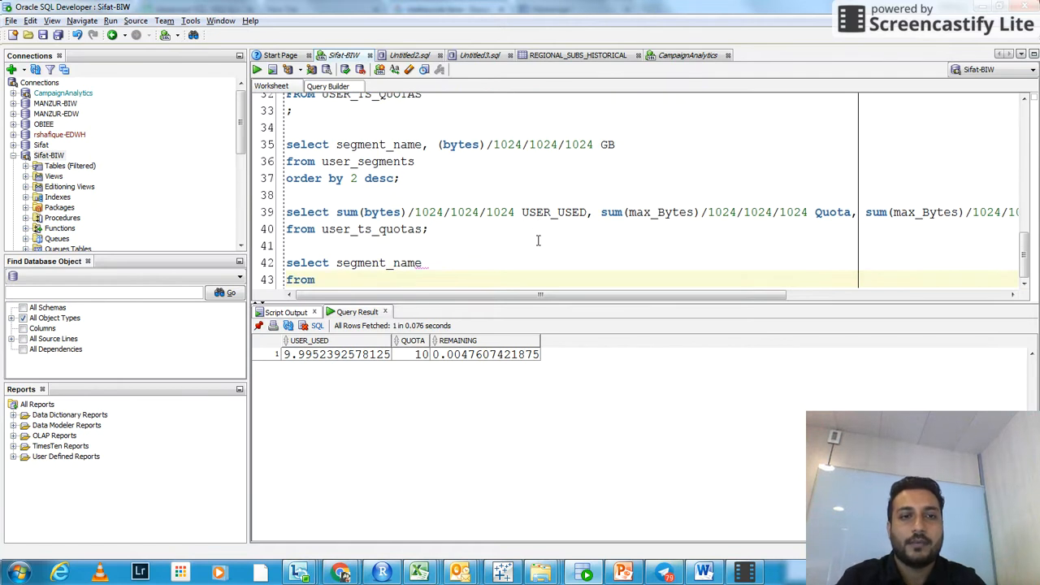
{"action": "type", "text": "user_segments;"}
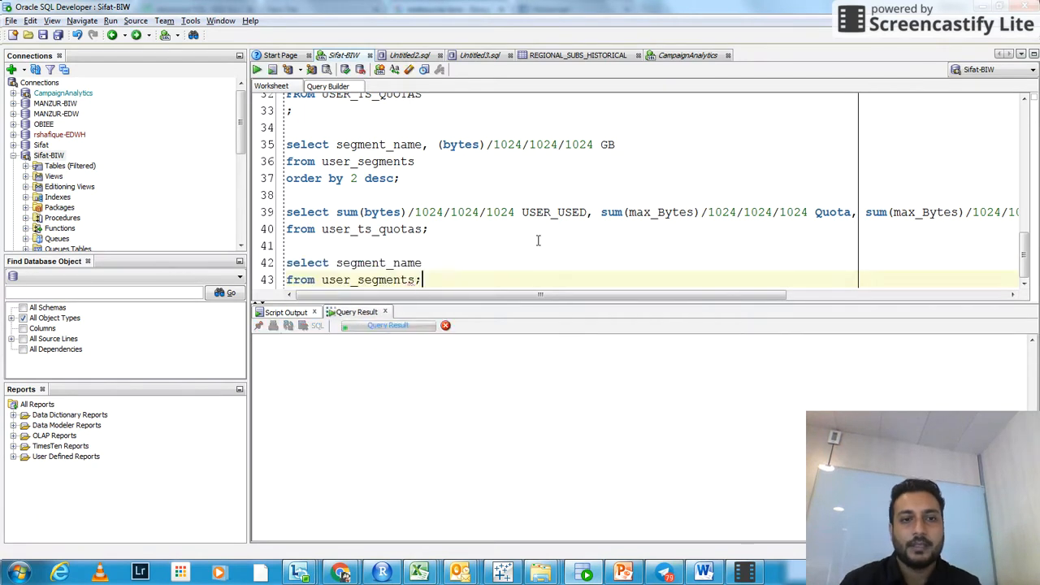
{"action": "left_click", "coordinate": [254, 68]}
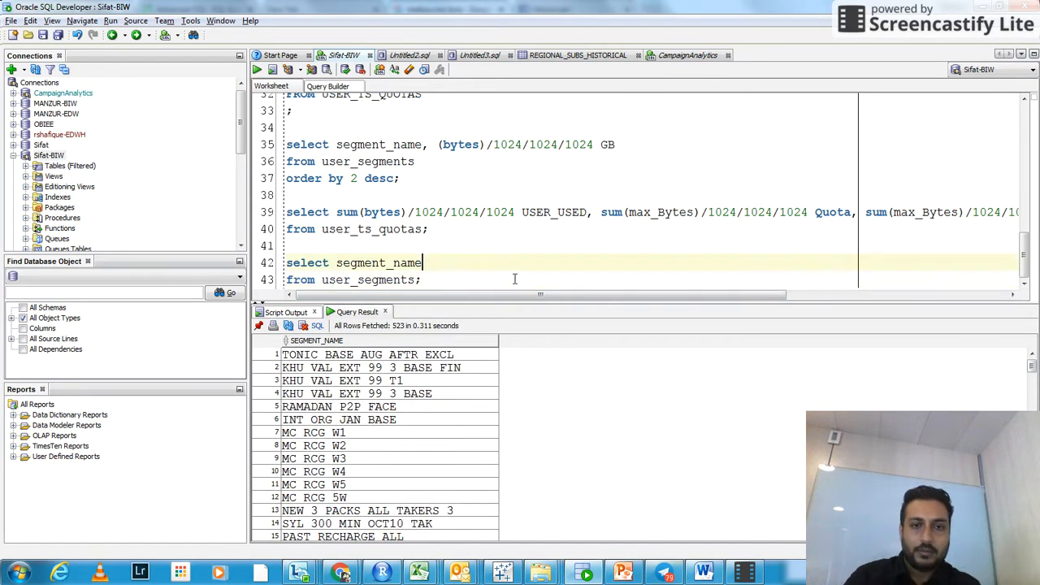
Add ', bytes/1024/1024/1024 GB' to the select list and rerun the segment query.
{"action": "type", "text": ","}
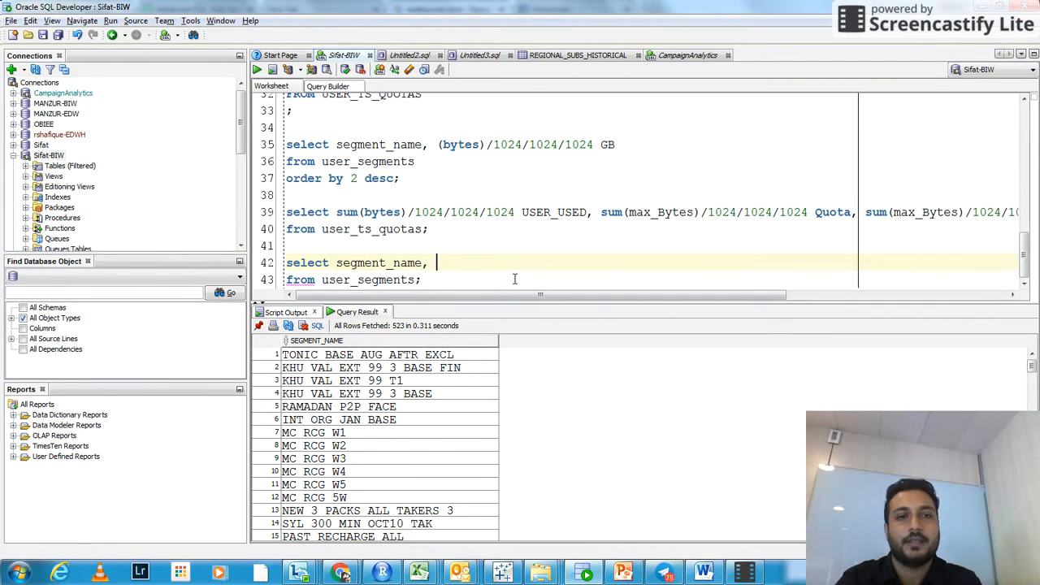
{"action": "type", "text": "bytes"}
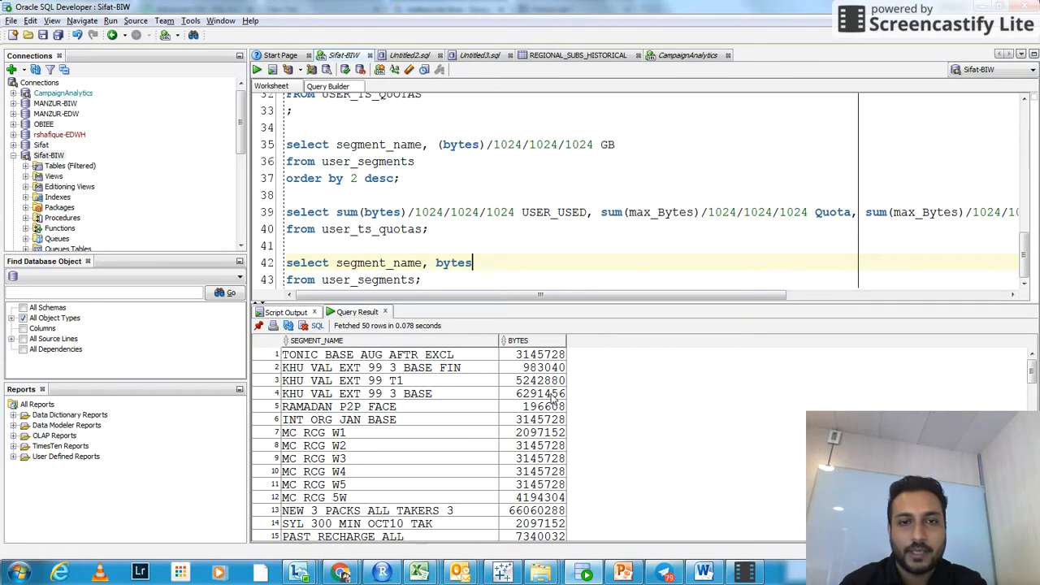
{"action": "type", "text": "/"}
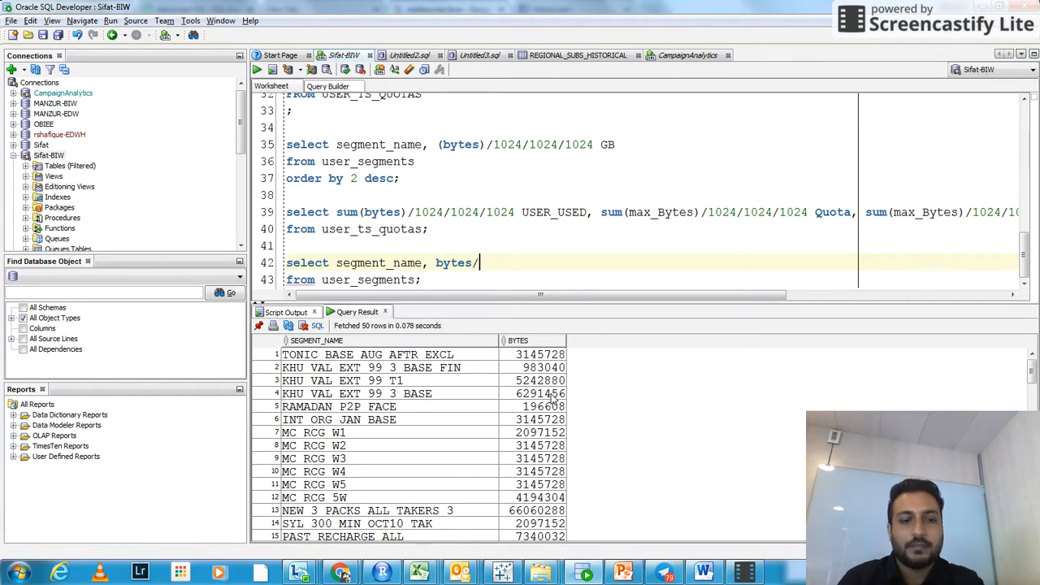
{"action": "type", "text": "1024"}
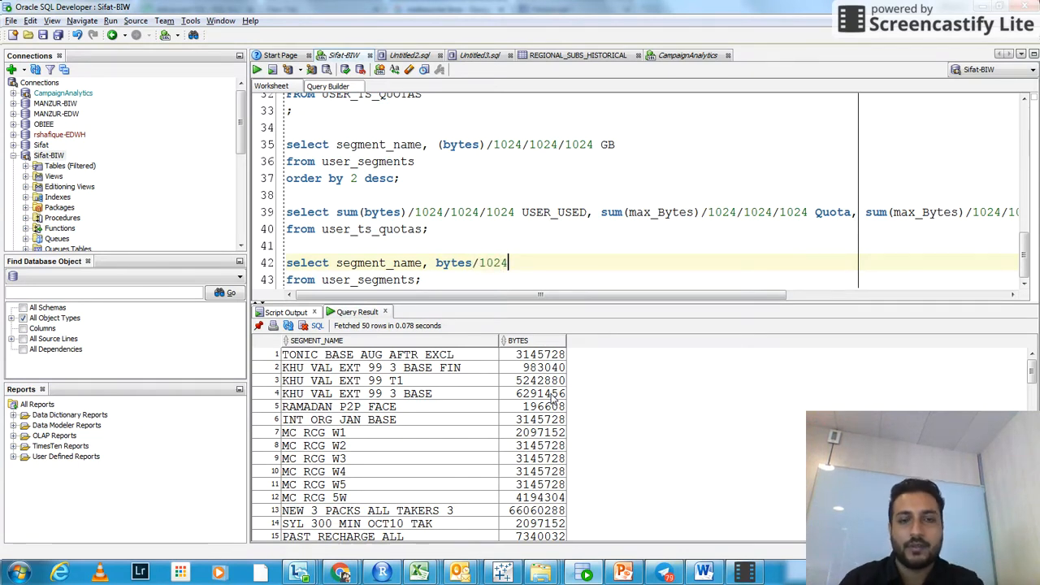
{"action": "type", "text": "/102"}
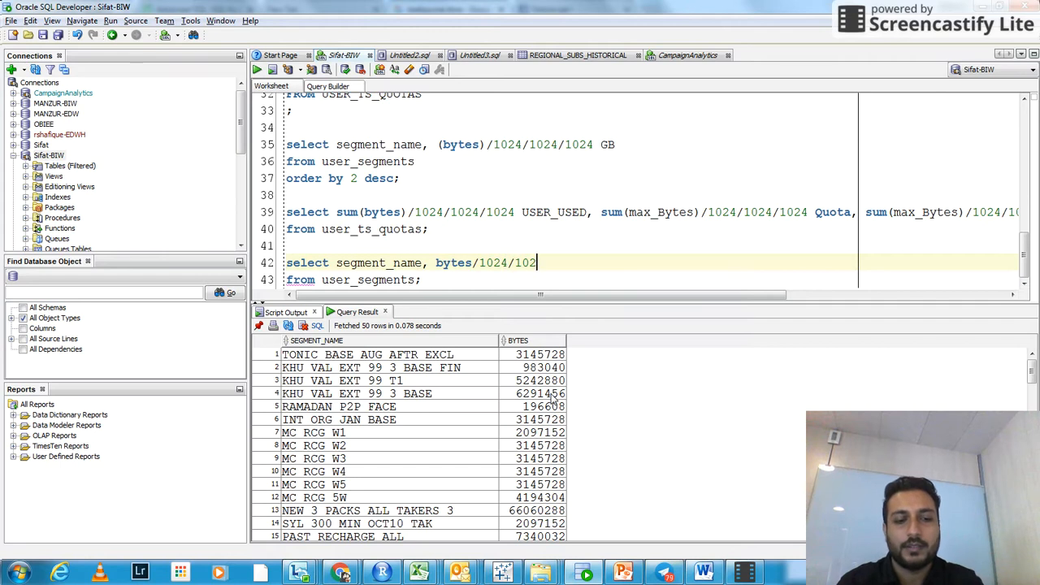
{"action": "type", "text": "4/"}
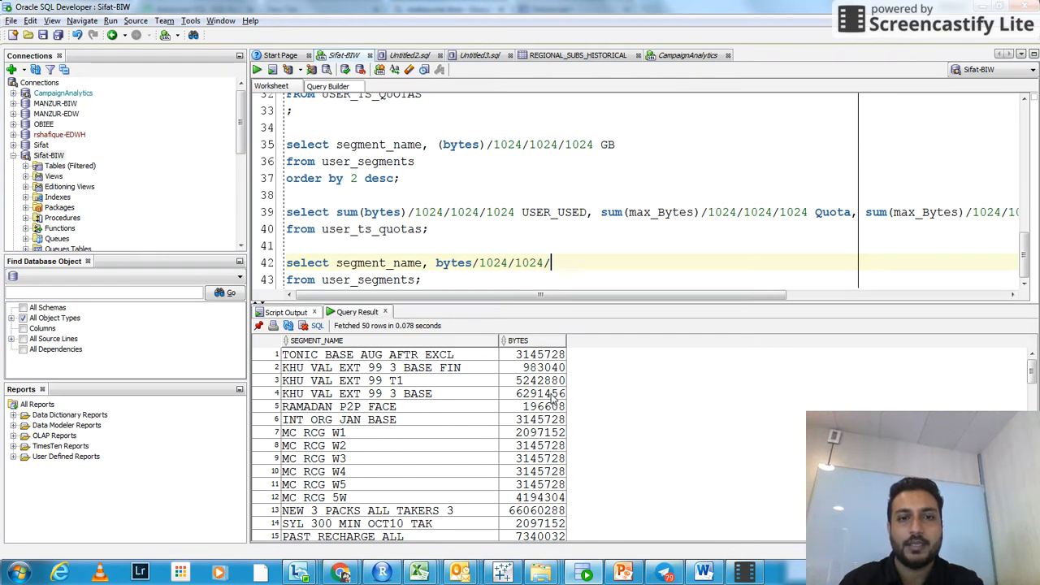
{"action": "type", "text": "1024"}
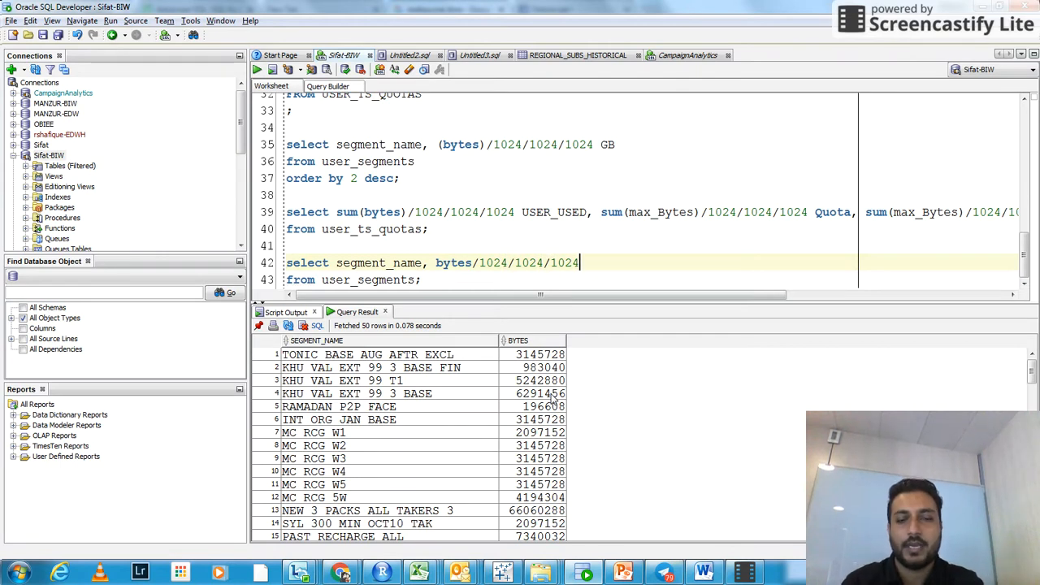
{"action": "type", "text": "GB"}
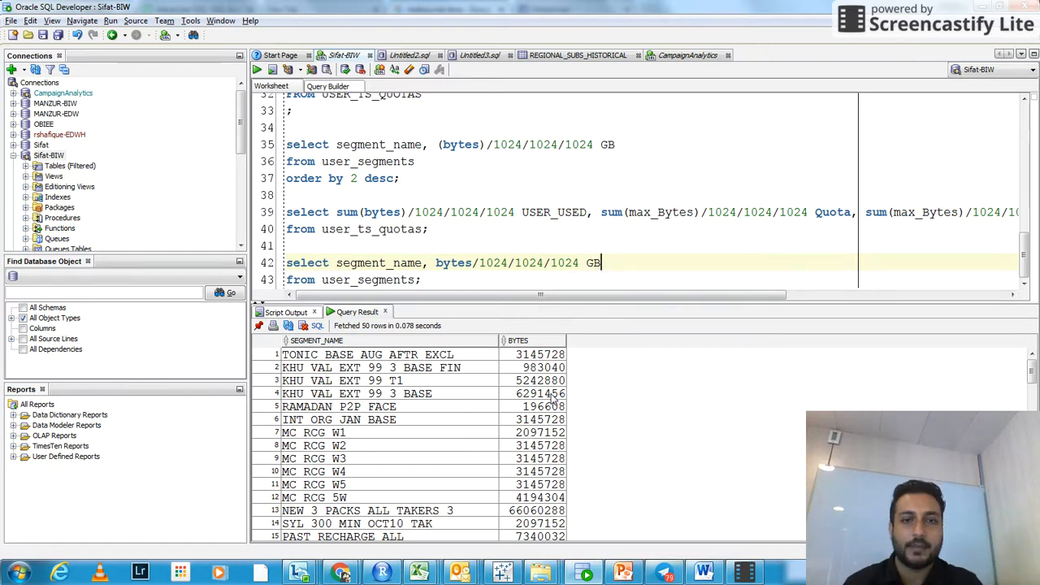
{"action": "left_click", "coordinate": [254, 68]}
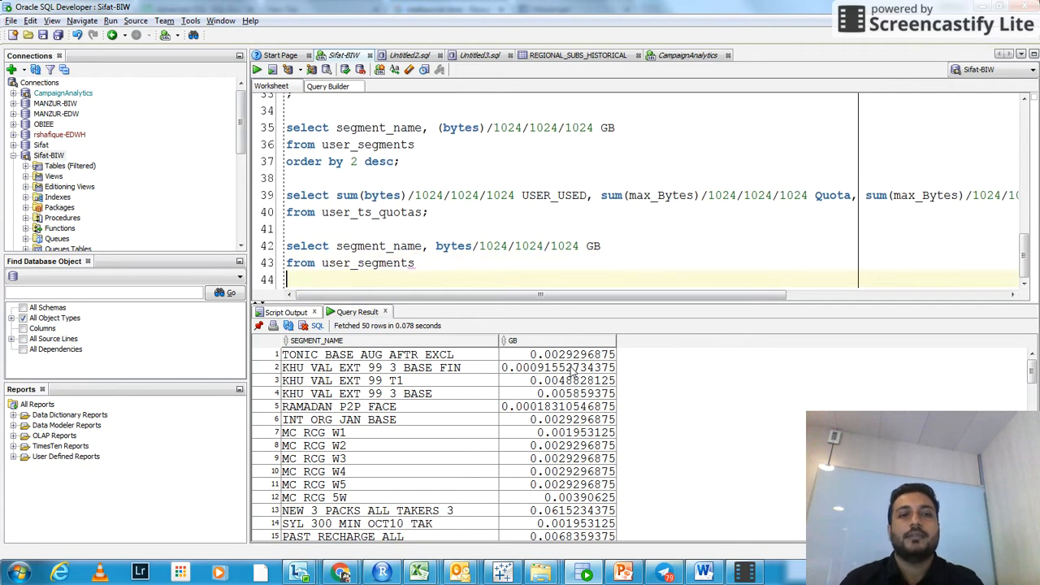
Append 'order by 2 desc;' so segments are listed largest first.
{"action": "type", "text": "order by"}
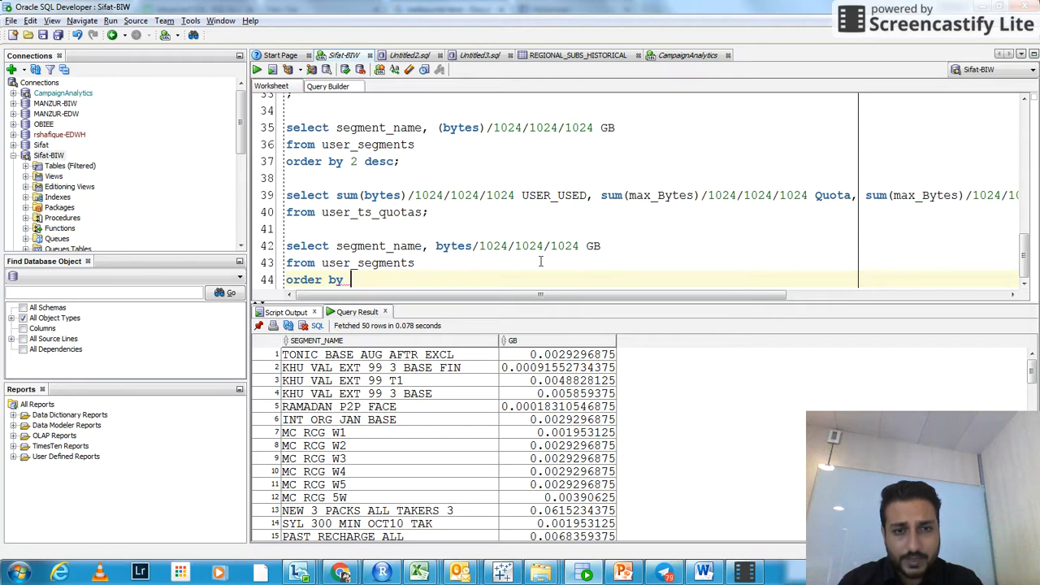
{"action": "mouse_move", "coordinate": [523, 270]}
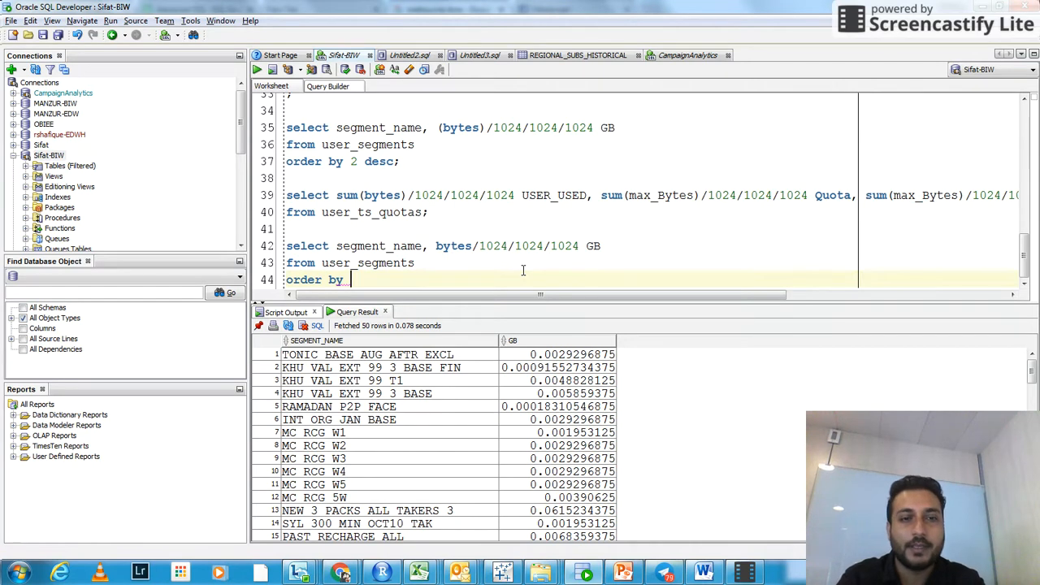
{"action": "type", "text": "2;"}
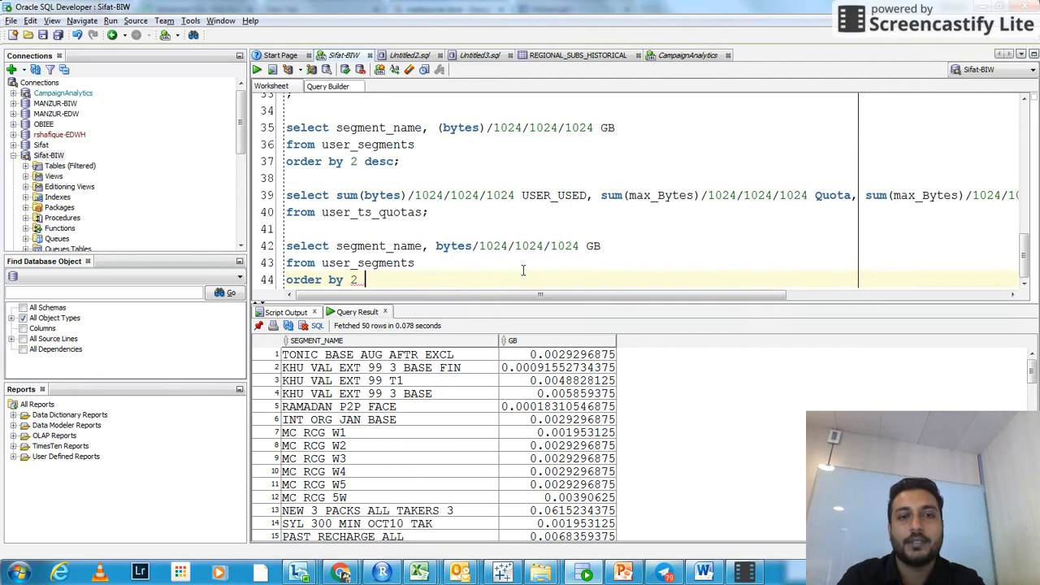
{"action": "type", "text": "desc;"}
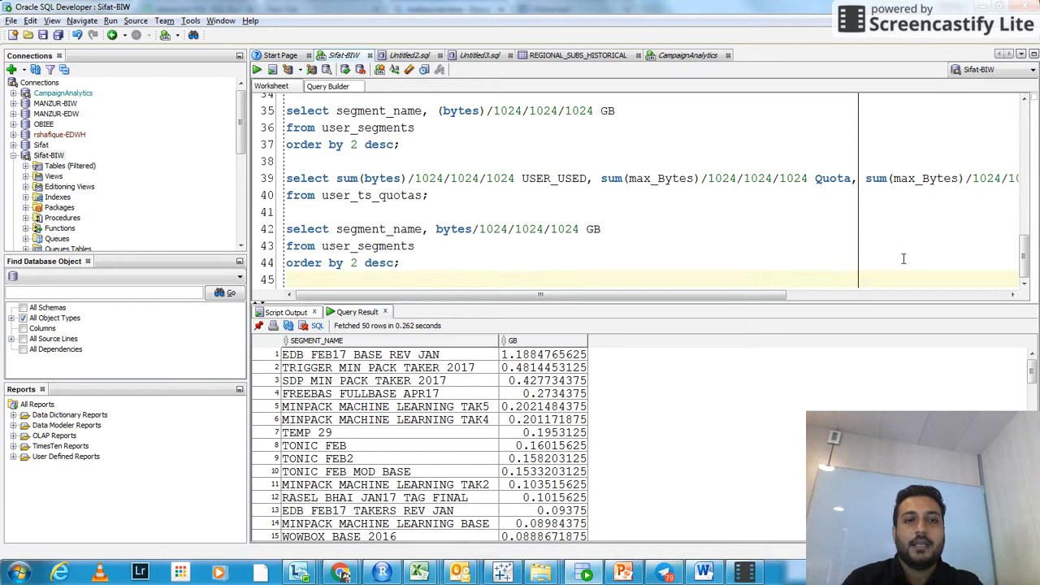
Run 'select sum(bytes) USER_USED from user_ts_quotas' and start dividing the sum by 1024.
{"action": "type", "text": "select s"}
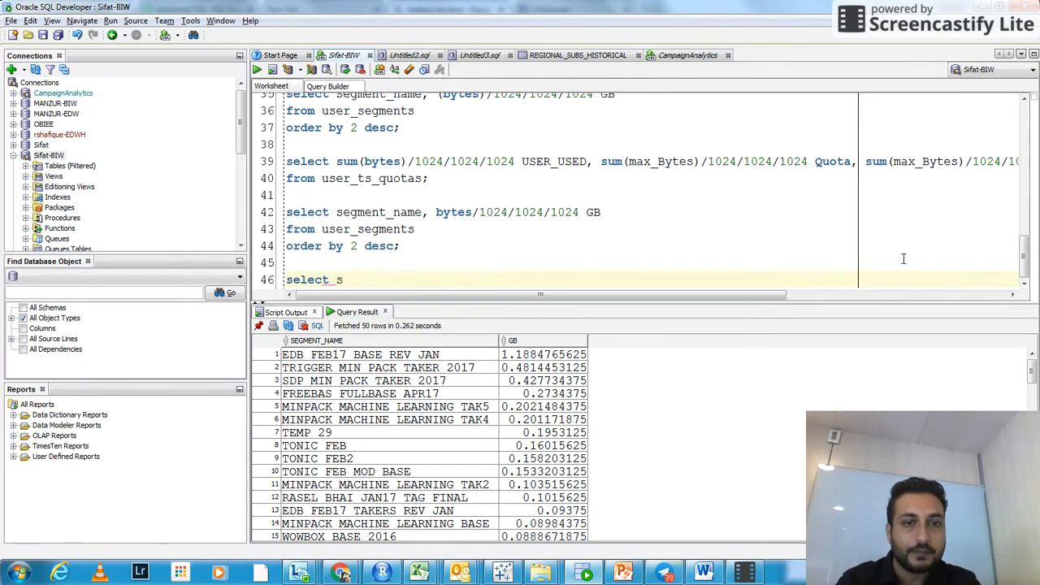
{"action": "type", "text": "um(bytes) USE"}
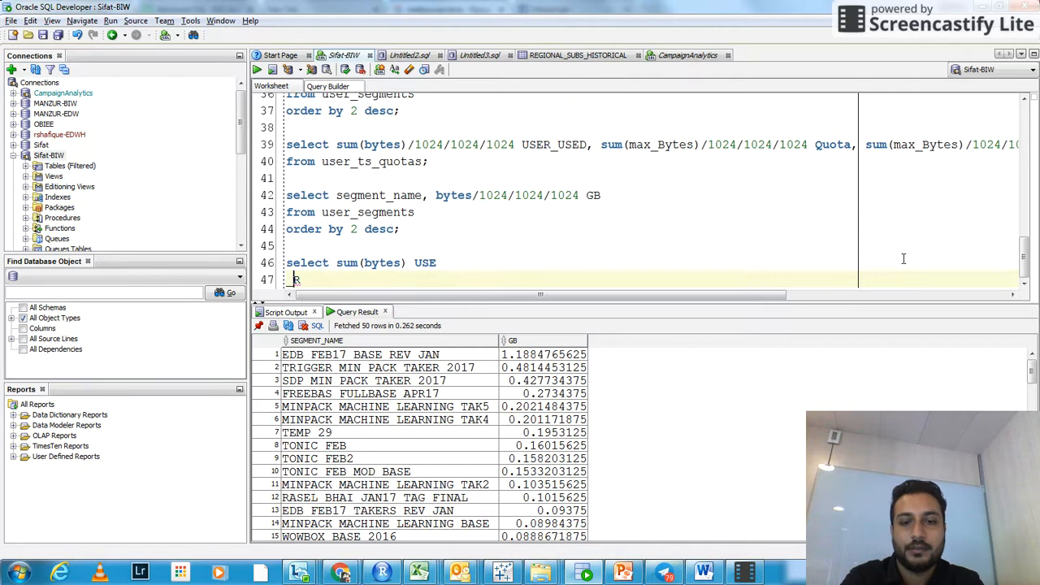
{"action": "type", "text": "R"}
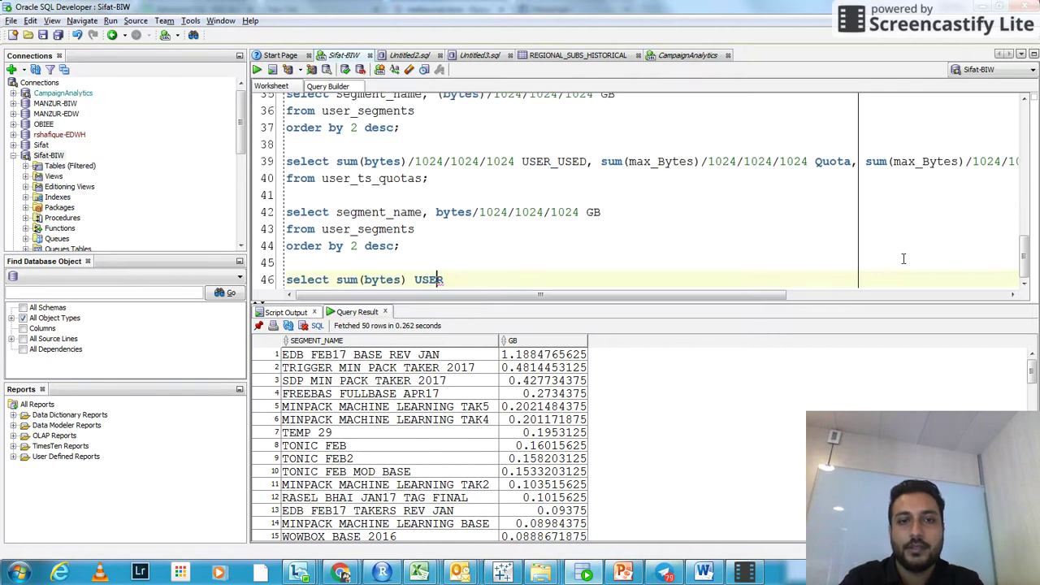
{"action": "type", "text": "_USERS"}
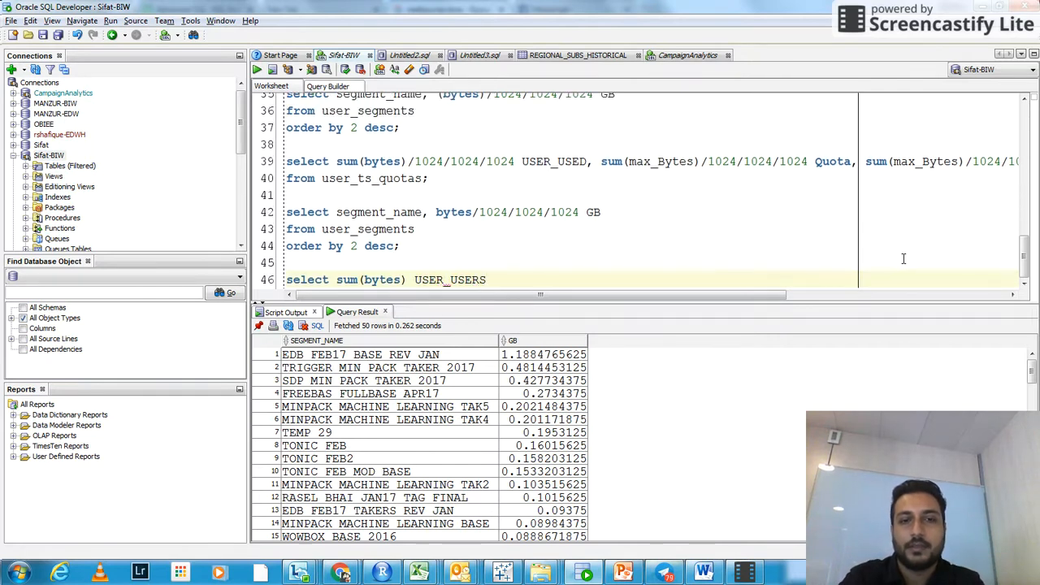
{"action": "type", "text": "USER_USED"}
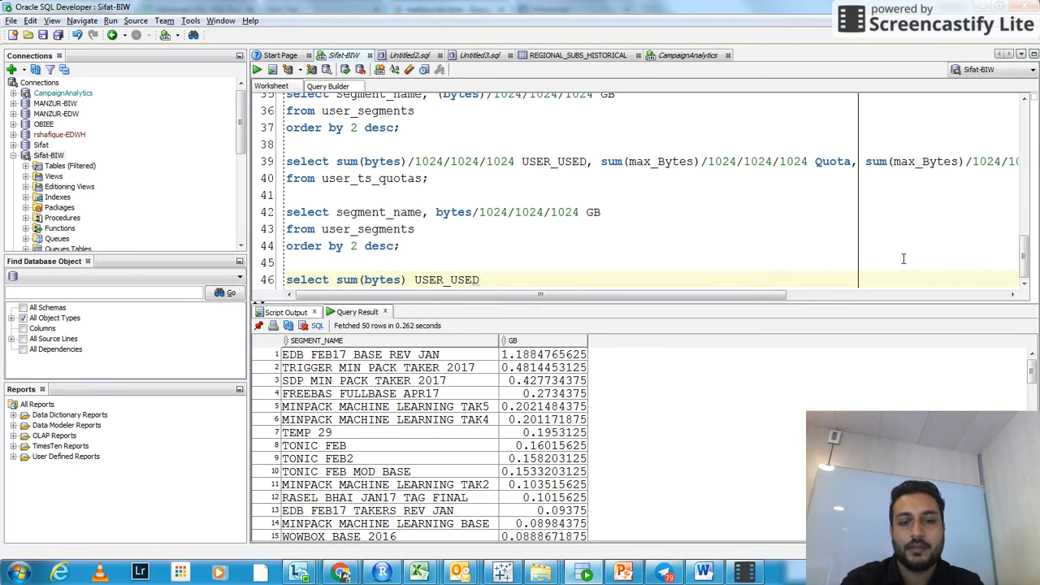
{"action": "type", "text": "from user_ts_quotas;"}
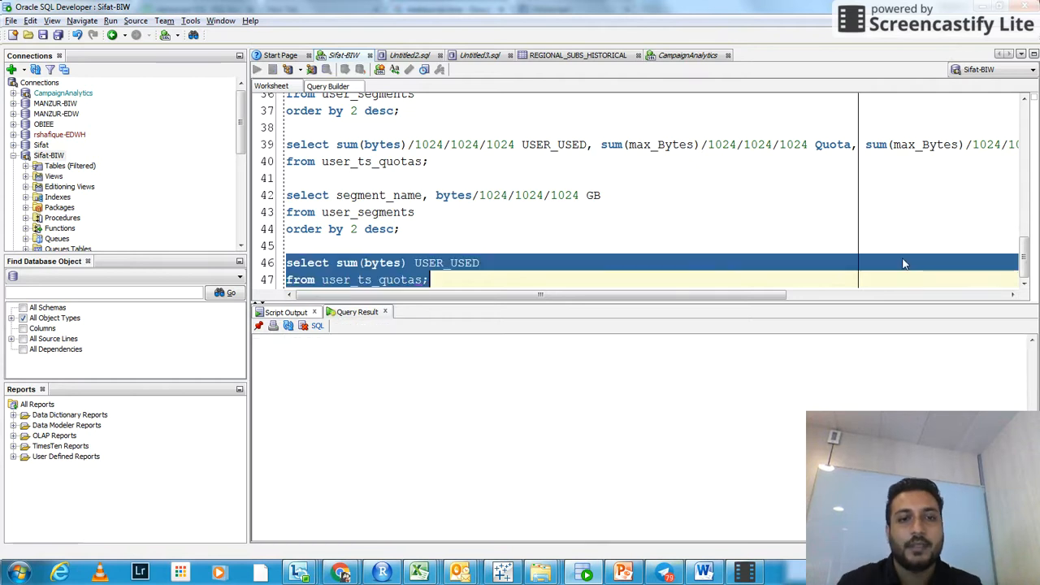
{"action": "left_click", "coordinate": [257, 68]}
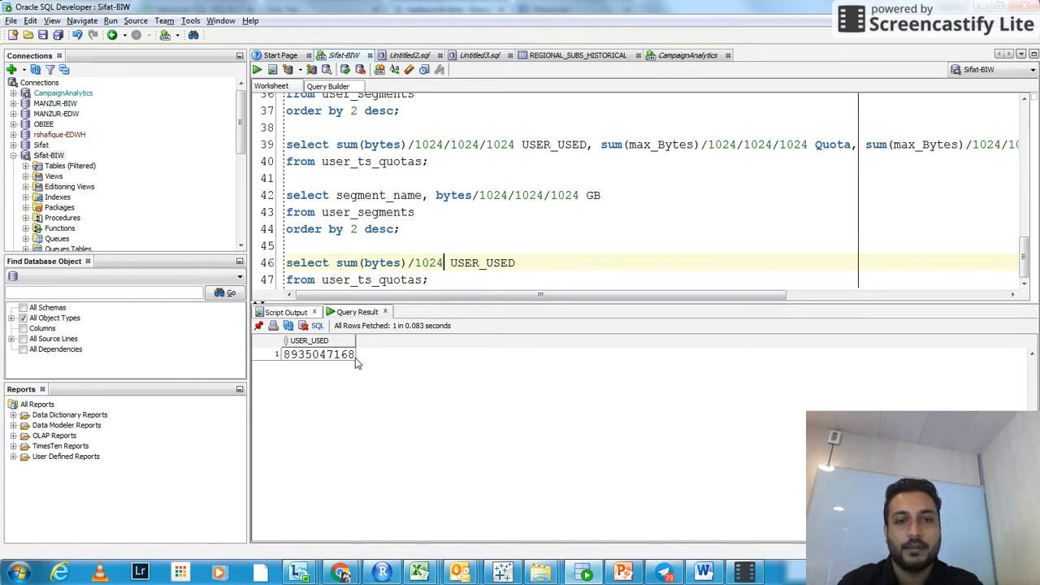
{"action": "type", "text": "/1024/1024"}
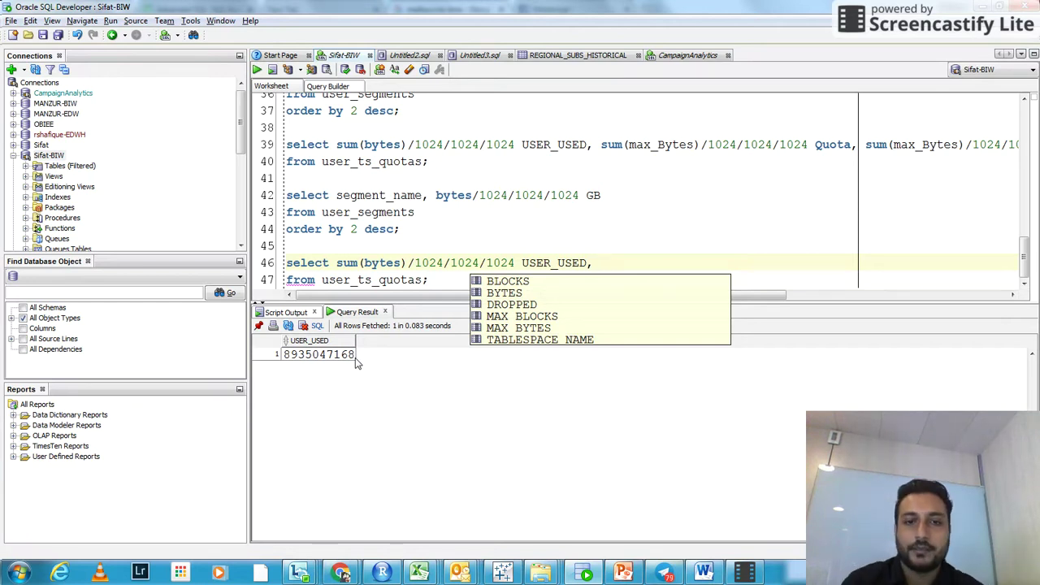
{"action": "mouse_move", "coordinate": [519, 328]}
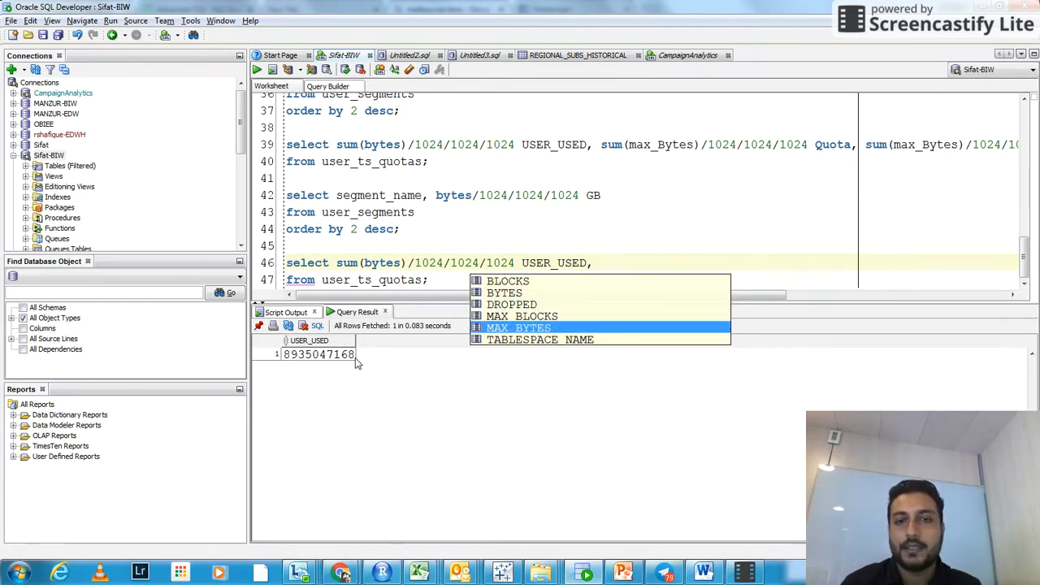
Add sum(MAX_BYTES) from autocomplete and run the selected quota statement.
{"action": "left_click", "coordinate": [518, 329]}
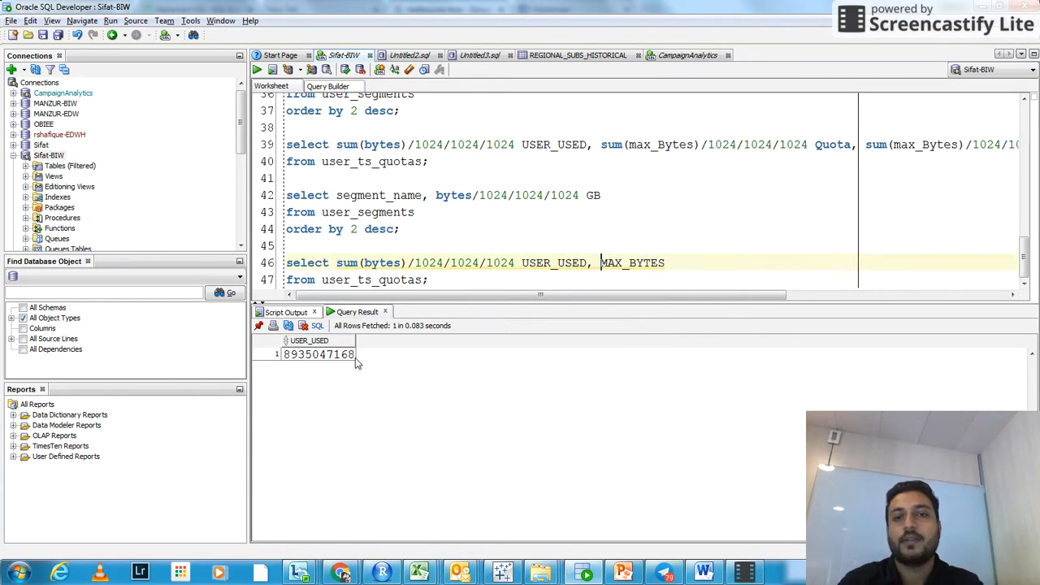
{"action": "type", "text": "s"}
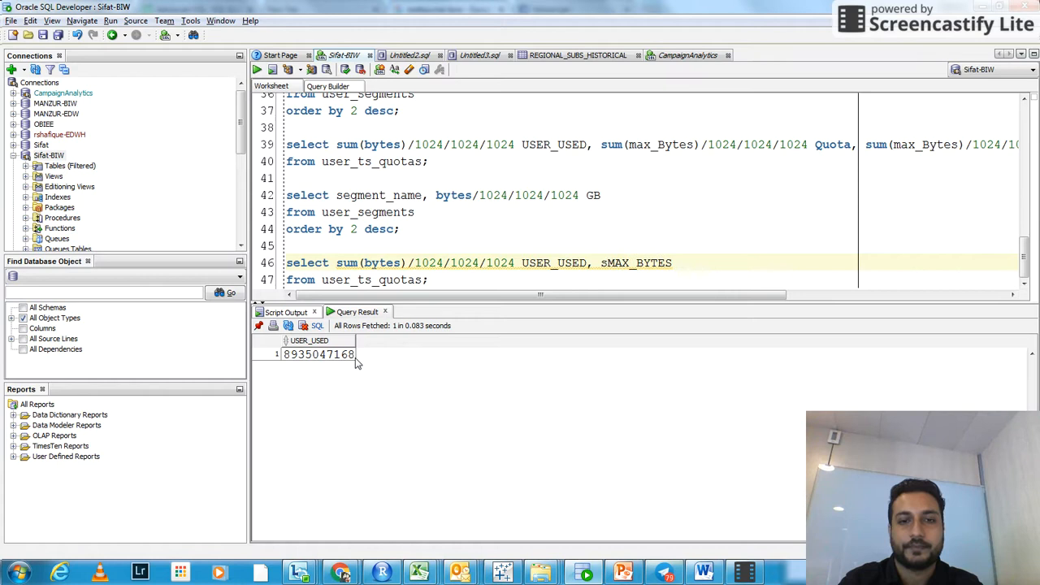
{"action": "type", "text": "sum(MAX_BYTES)"}
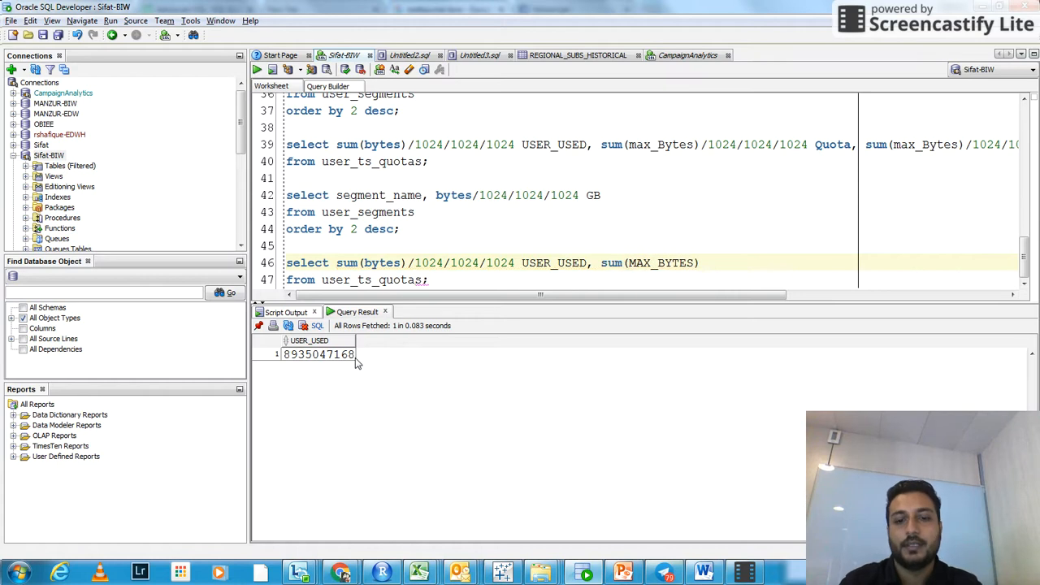
{"action": "left_click_drag", "start_coordinate": [286, 263], "coordinate": [429, 279]}
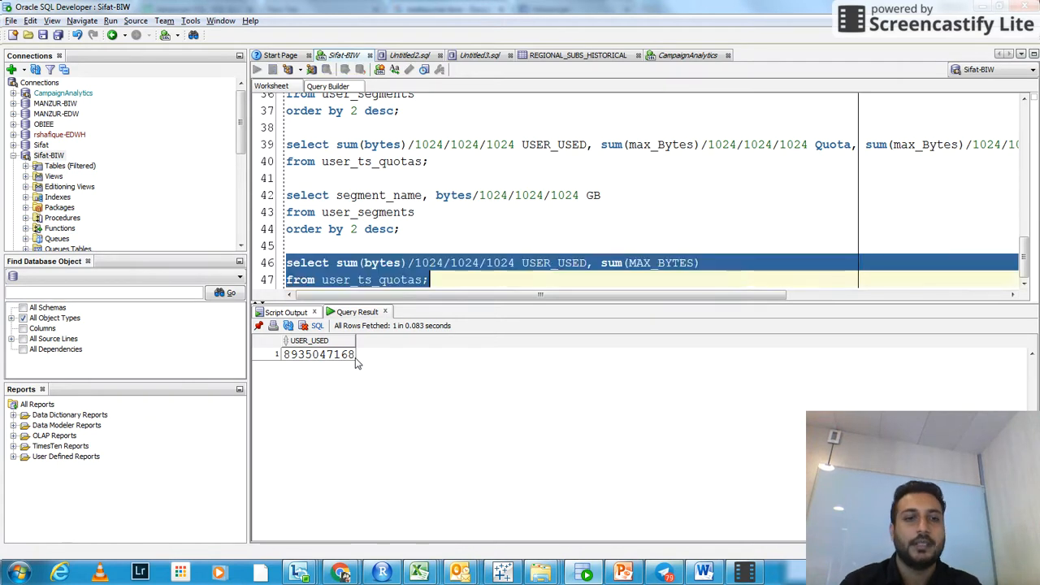
{"action": "left_click", "coordinate": [253, 69]}
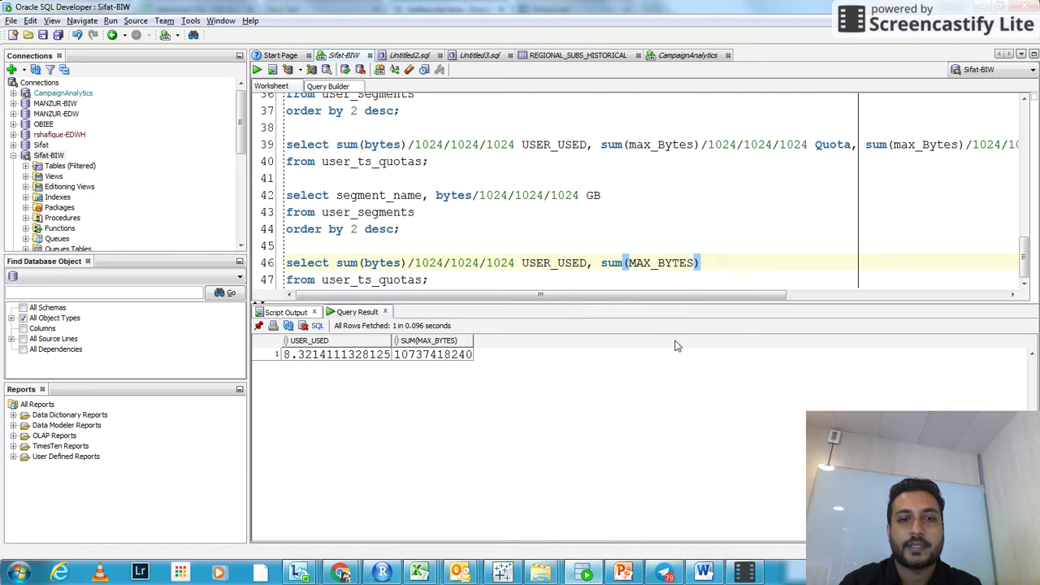
Divide sum(MAX_BYTES) by 1024 three times as Quota and rerun, showing 10 GB.
{"action": "type", "text": "/"}
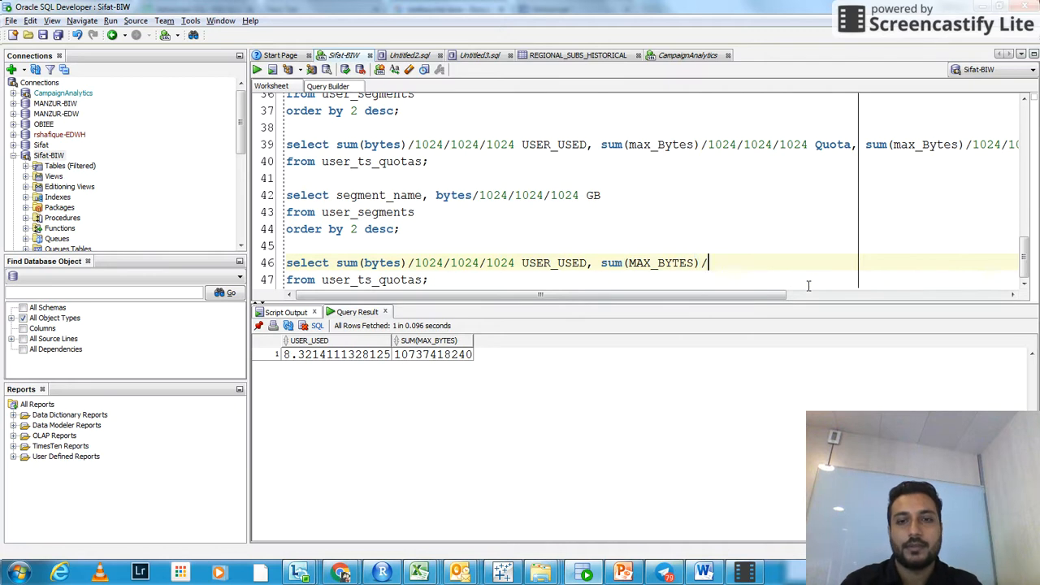
{"action": "type", "text": "1024/1"}
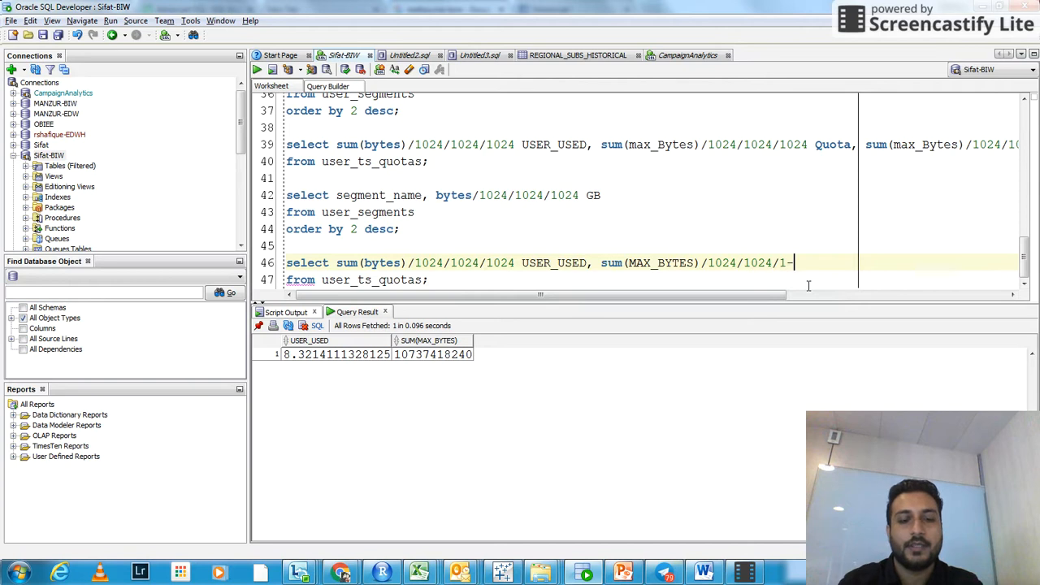
{"action": "type", "text": "024 Quota"}
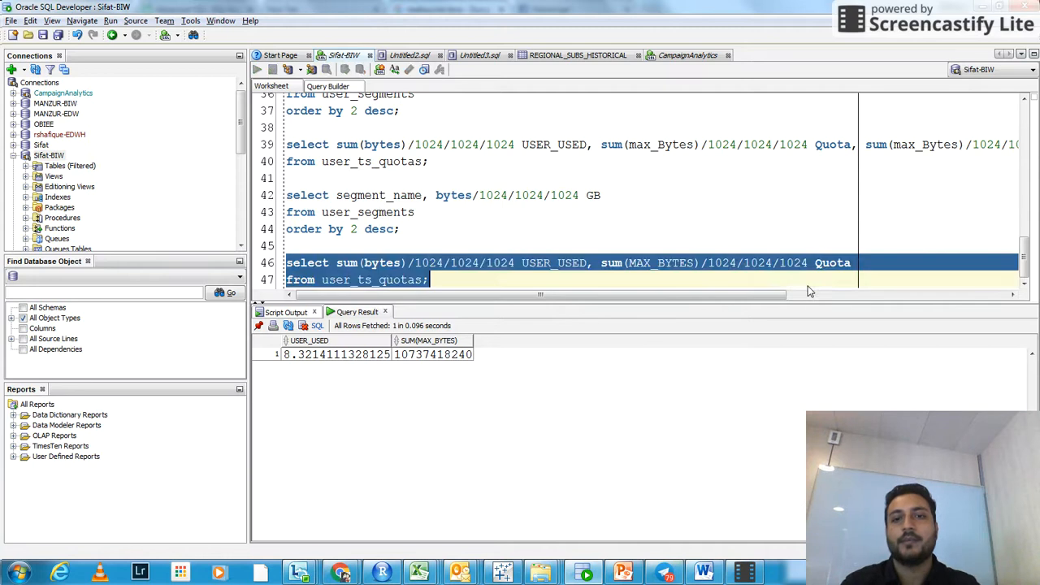
{"action": "left_click", "coordinate": [258, 69]}
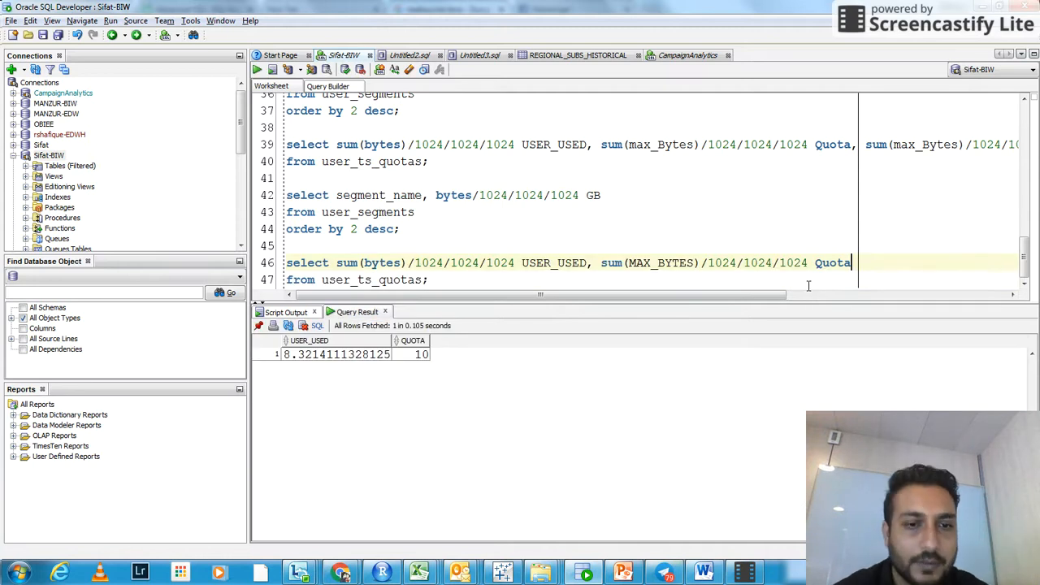
{"action": "mouse_move", "coordinate": [377, 362]}
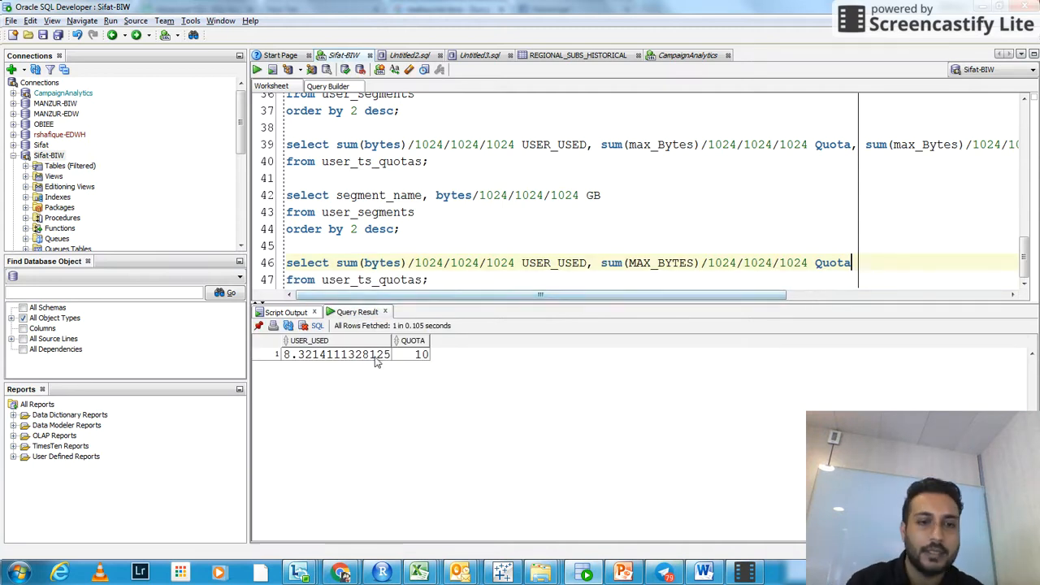
{"action": "mouse_move", "coordinate": [488, 381]}
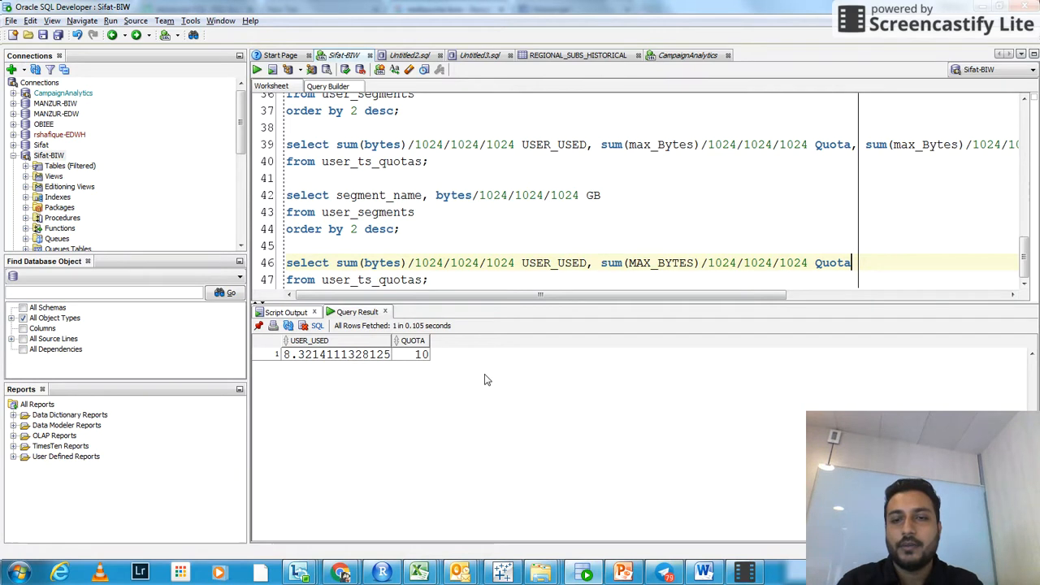
{"action": "type", "text": ", sum(MAX_BYTES"}
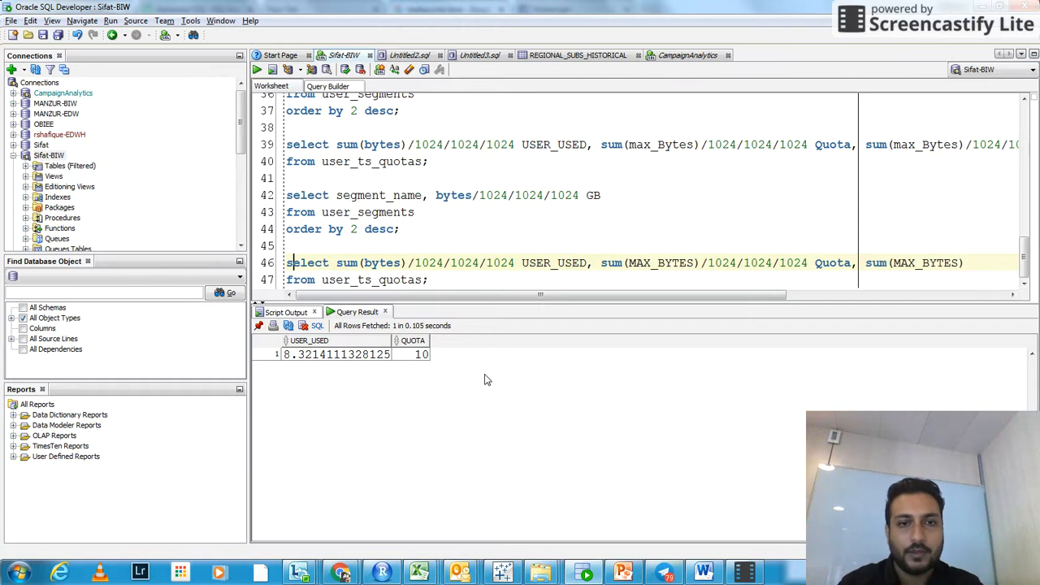
Add a Remaining column as (sum(MAX_BYTES)-sum(bytes)) in GB, returning about 1.68.
{"action": "double_click", "coordinate": [387, 263]}
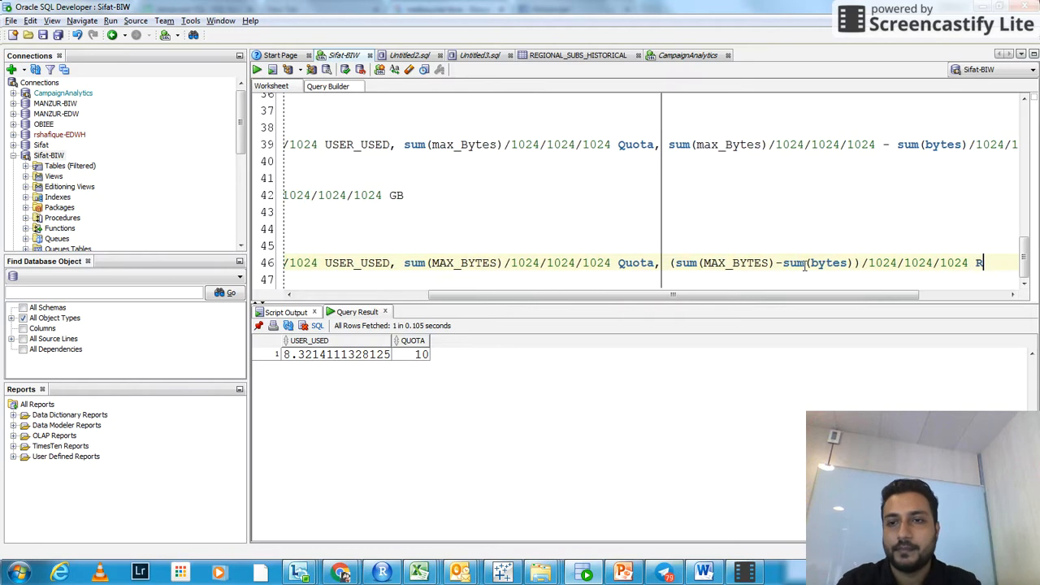
{"action": "type", "text": "emaining"}
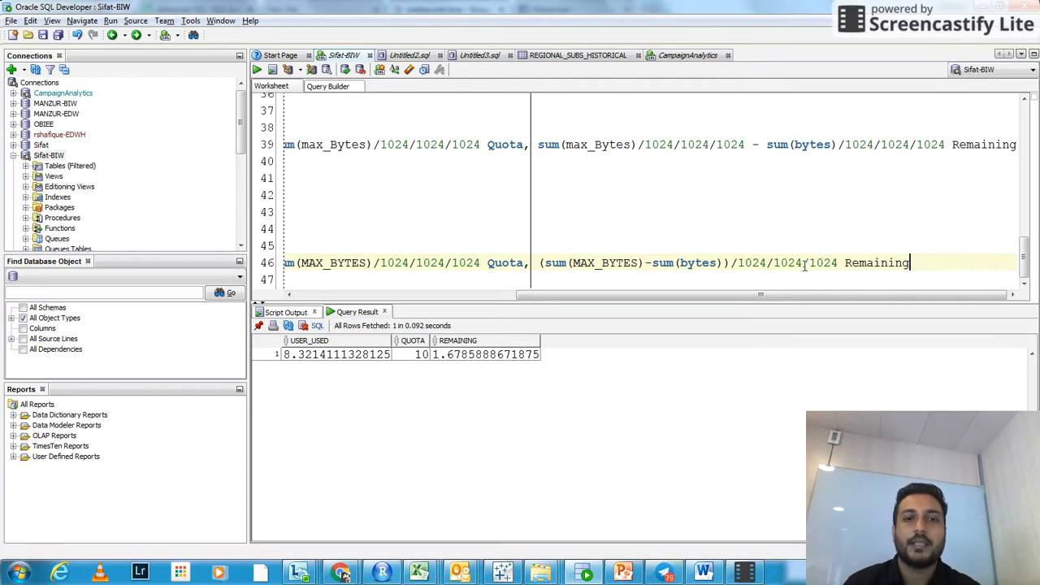
{"action": "mouse_move", "coordinate": [547, 343]}
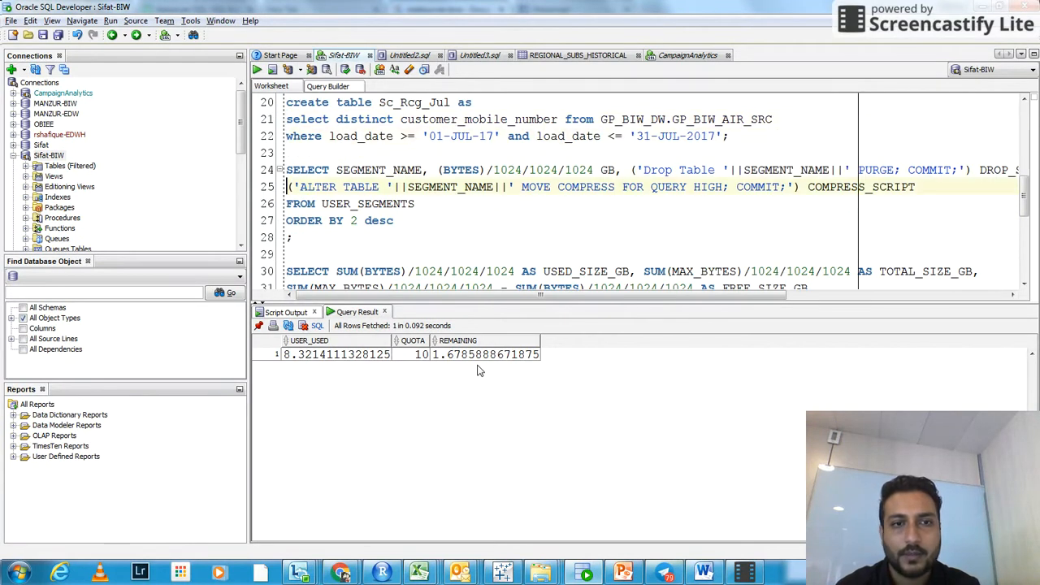
Run the SEGMENT_NAME script query producing GB sizes with DROP and COMPRESS scripts.
{"action": "left_click", "coordinate": [254, 68]}
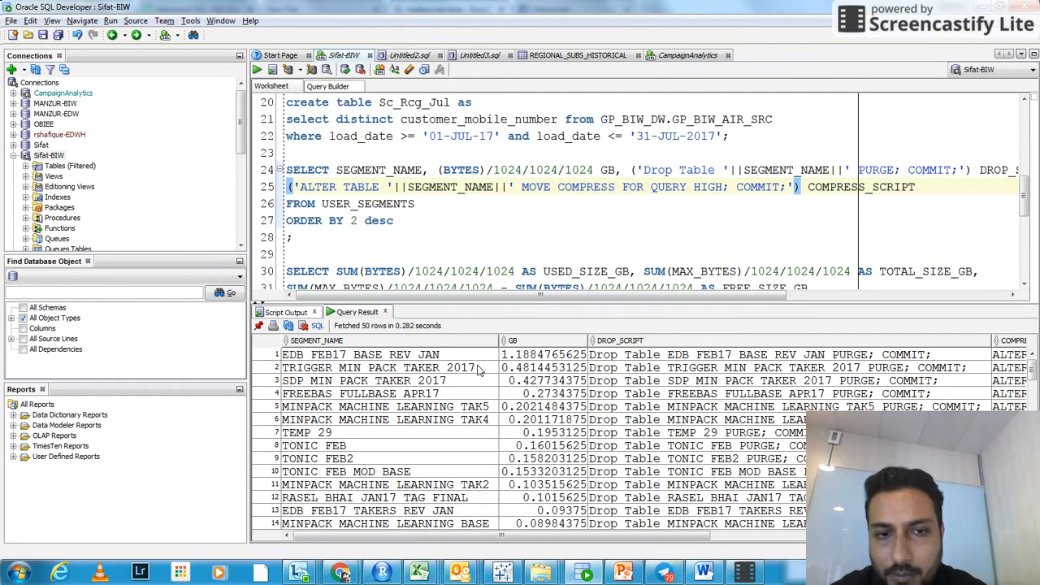
{"action": "mouse_move", "coordinate": [397, 499]}
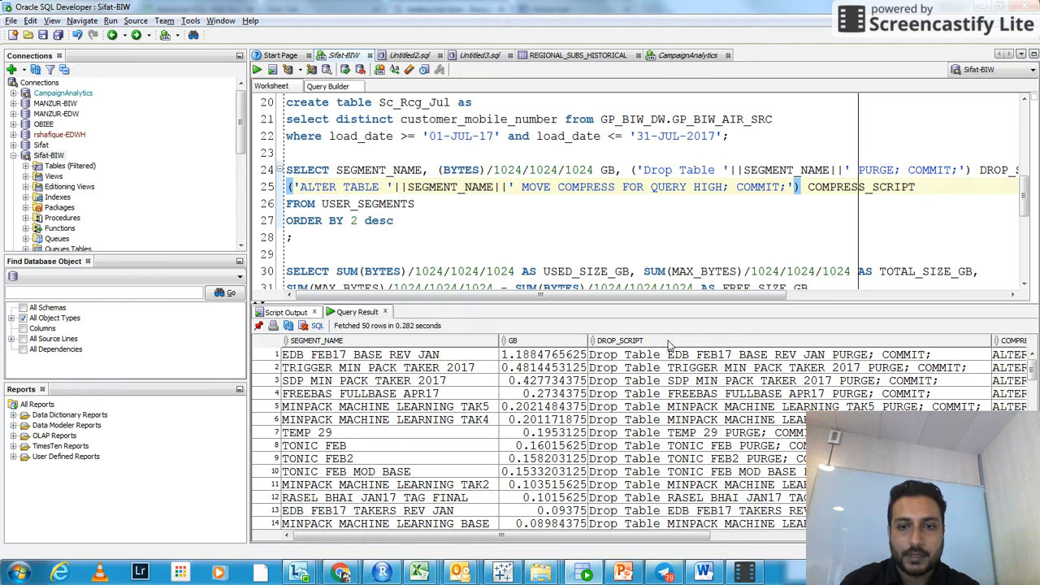
{"action": "mouse_move", "coordinate": [700, 547]}
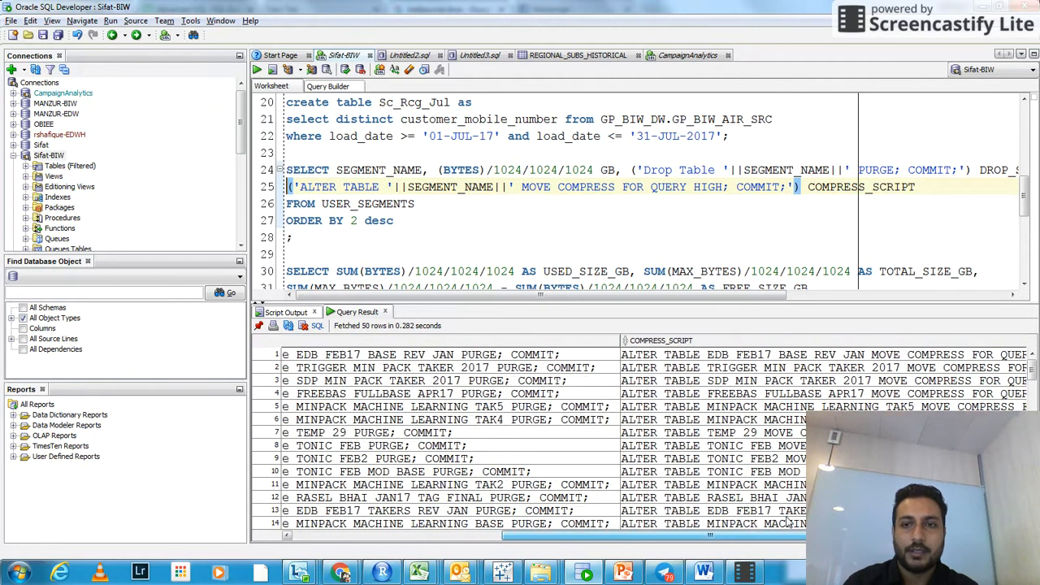
Scroll the Query Result grid to review the COMPRESS_SCRIPT ALTER TABLE statements.
{"action": "scroll", "scroll_direction": "right", "scroll_amount": 3}
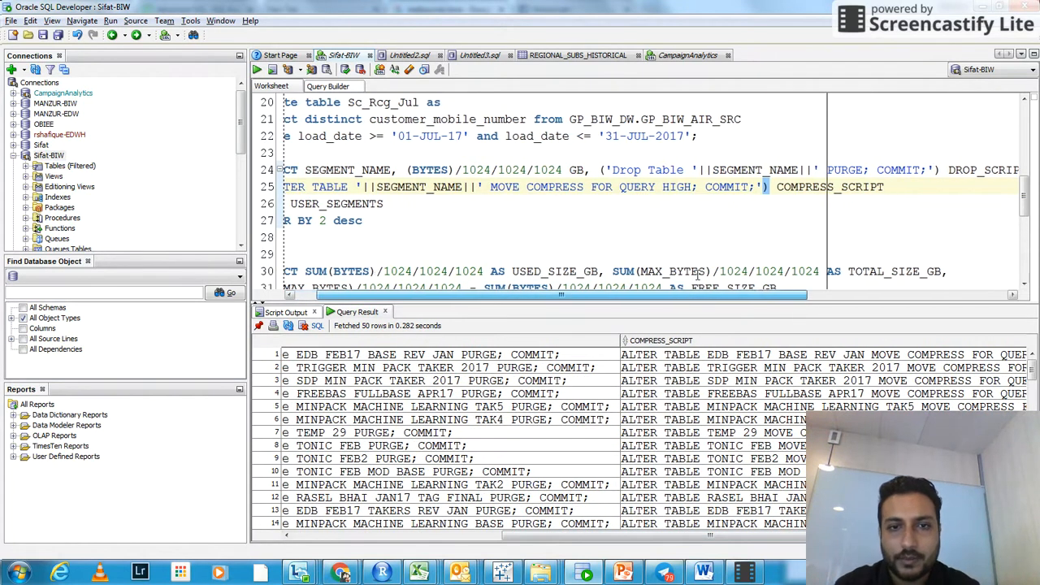
{"action": "scroll", "scroll_direction": "left", "scroll_amount": 3}
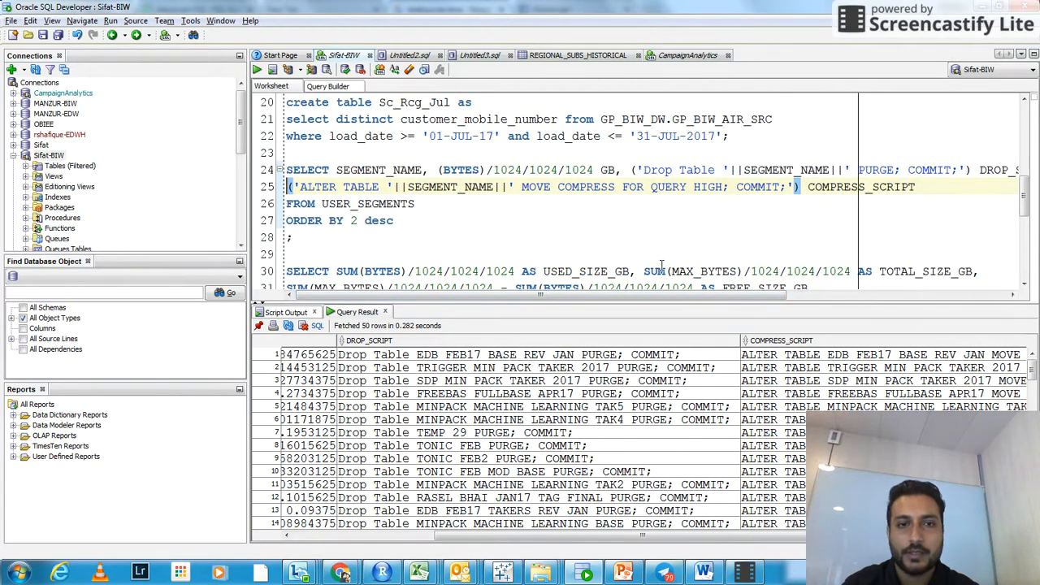
{"action": "mouse_move", "coordinate": [498, 187]}
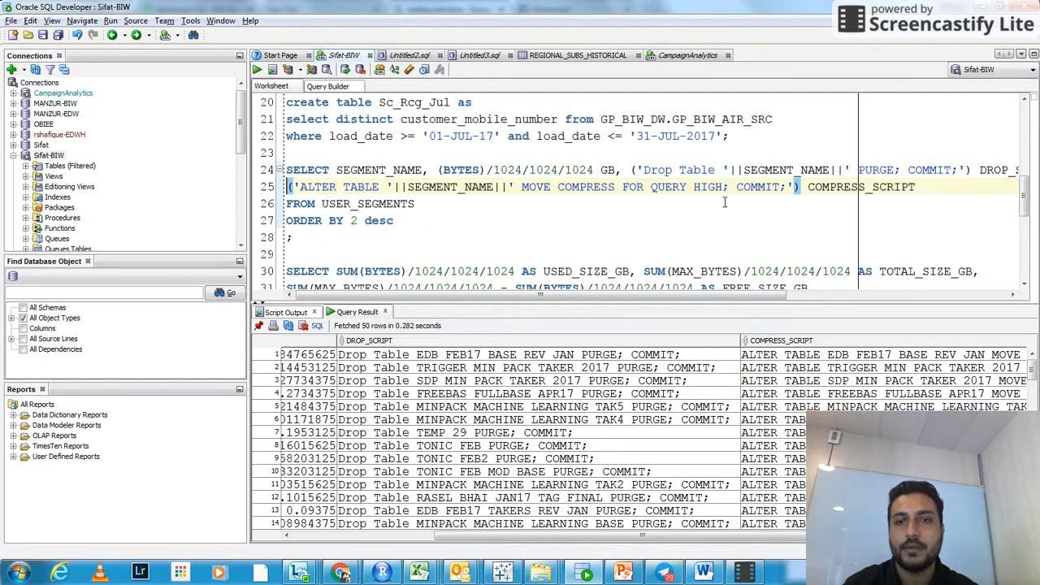
{"action": "mouse_move", "coordinate": [846, 216]}
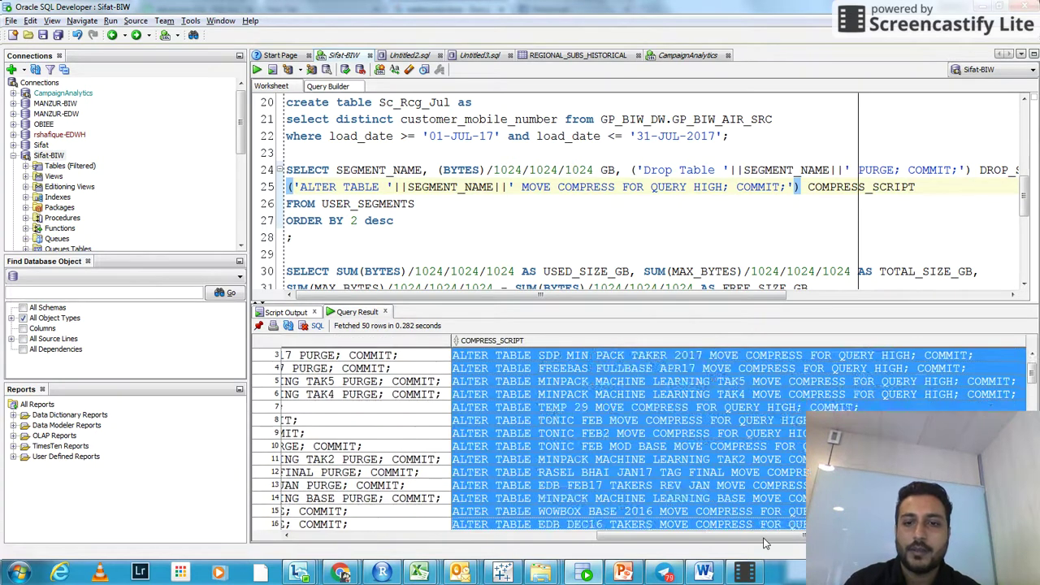
{"action": "scroll", "scroll_direction": "down", "scroll_amount": 3}
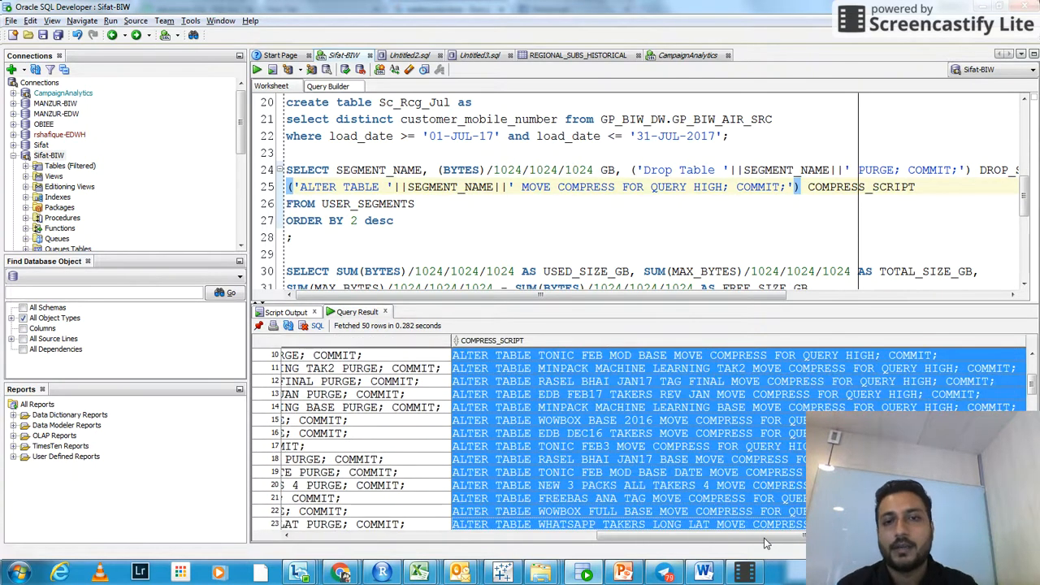